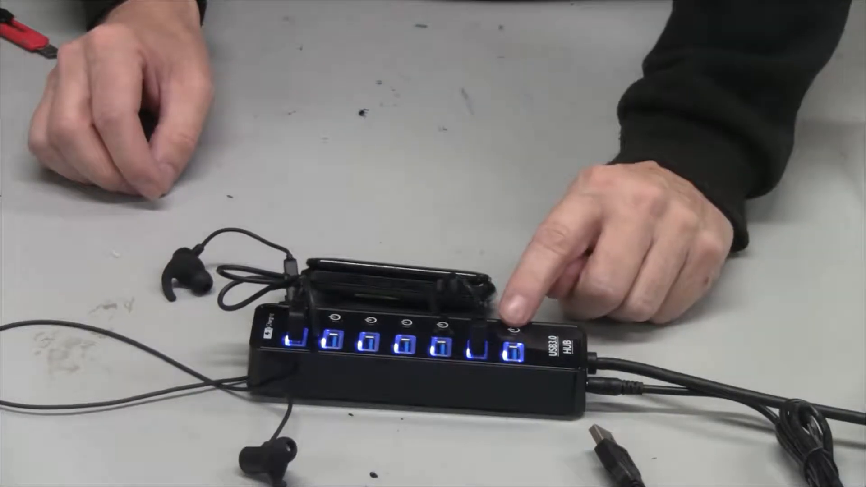
- Switch off the rightmost USB port beside the USB 3.0 HUB label so its blue light turns off
{"action": "left_click", "coordinate": [506, 334]}
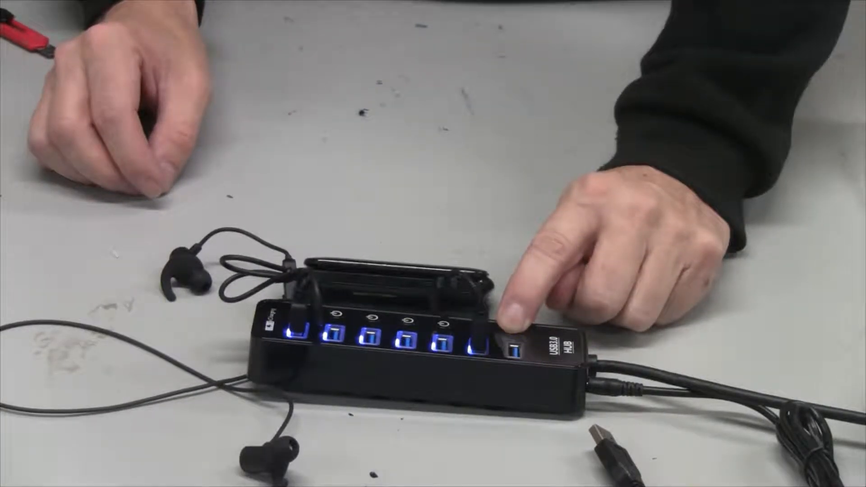